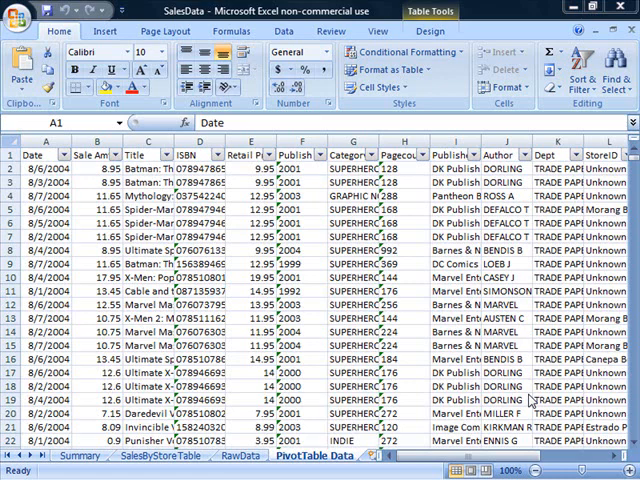
{"action": "mouse_move", "coordinate": [530, 393]}
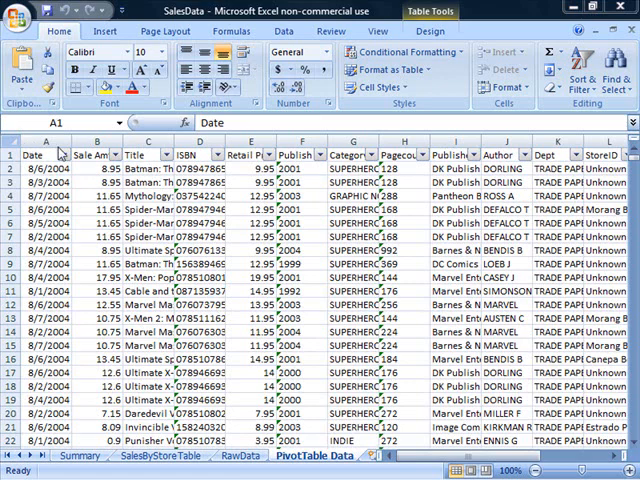
{"action": "mouse_move", "coordinate": [378, 216]}
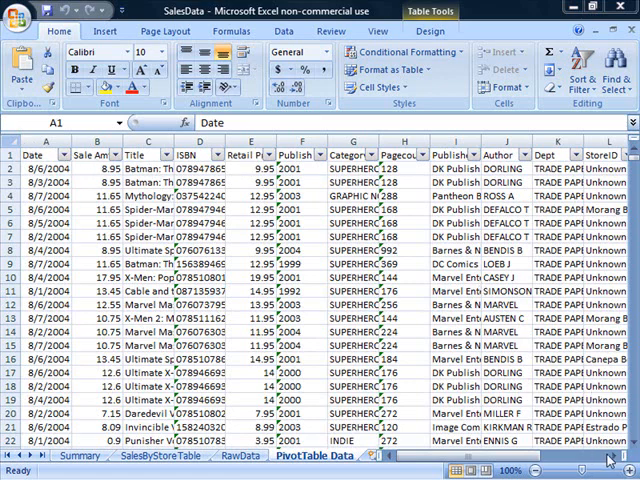
- Insert a PivotTable based on Table3, placed on a new worksheet
{"action": "scroll", "scroll_direction": "right", "scroll_amount": 3}
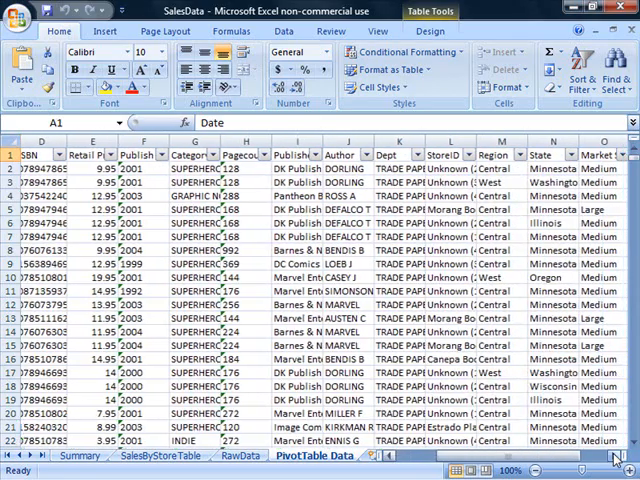
{"action": "scroll", "scroll_direction": "right", "scroll_amount": 3}
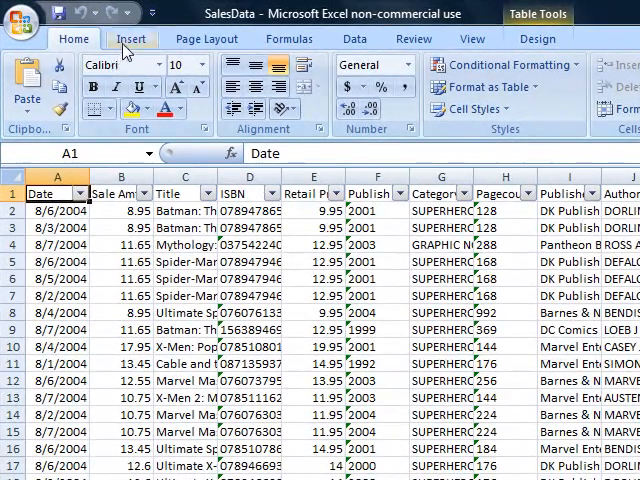
{"action": "left_click", "coordinate": [131, 38]}
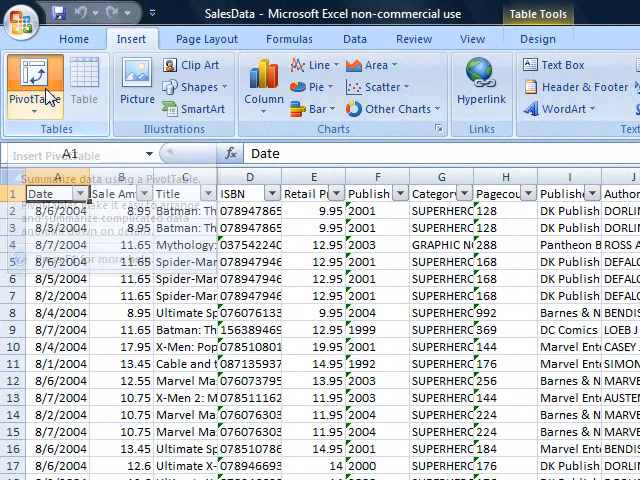
{"action": "left_click", "coordinate": [33, 85]}
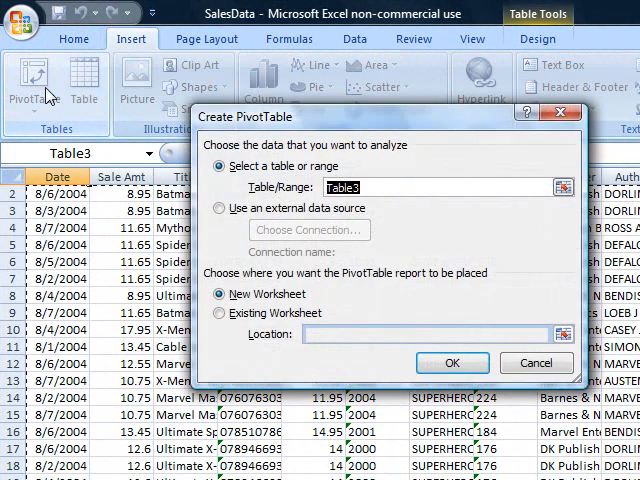
{"action": "mouse_move", "coordinate": [375, 210]}
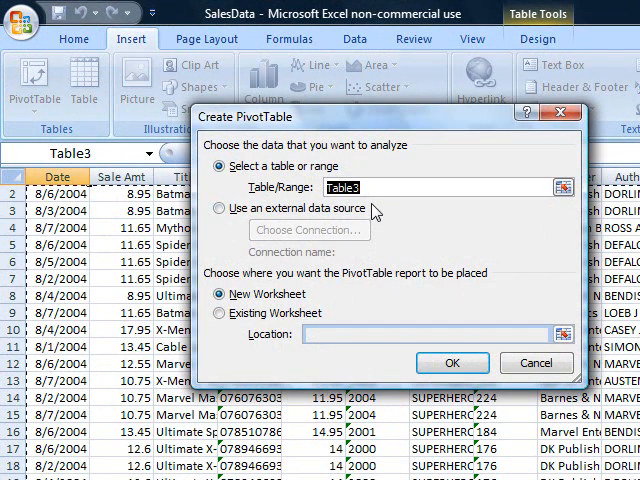
{"action": "mouse_move", "coordinate": [430, 347]}
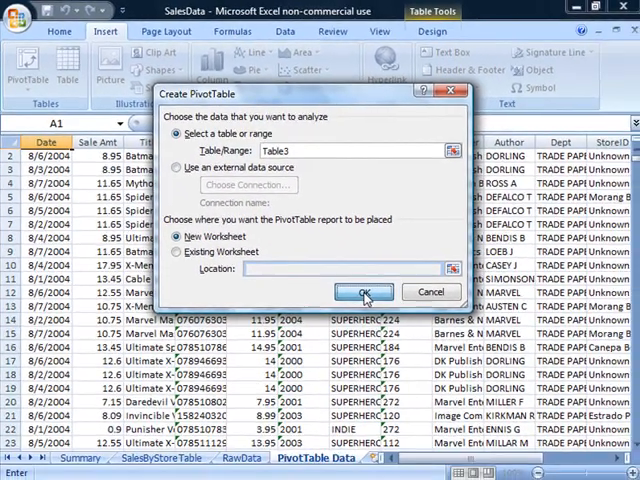
{"action": "left_click", "coordinate": [363, 292]}
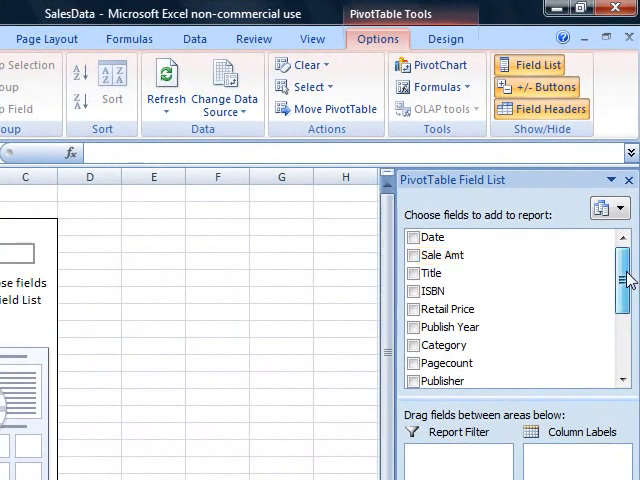
- Add Sum of Sale Amt to the PivotTable values, totalled for each StoreID row
{"action": "scroll", "scroll_direction": "down", "scroll_amount": 3}
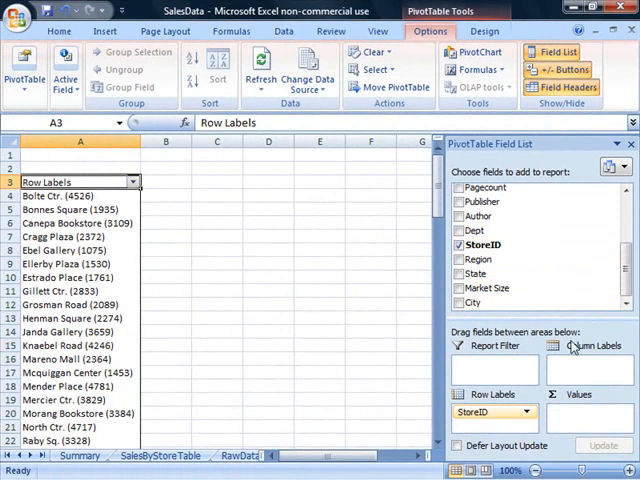
{"action": "scroll", "scroll_direction": "down", "scroll_amount": 3}
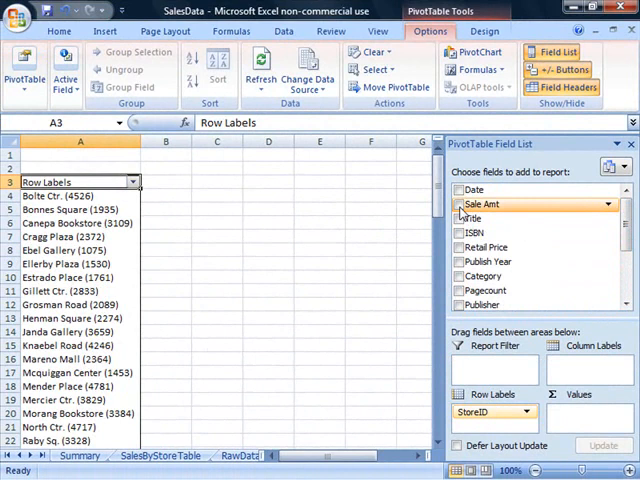
{"action": "left_click", "coordinate": [460, 204]}
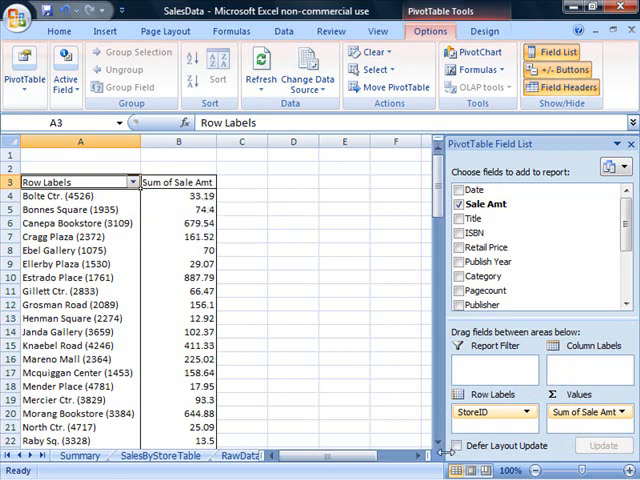
{"action": "mouse_move", "coordinate": [510, 390]}
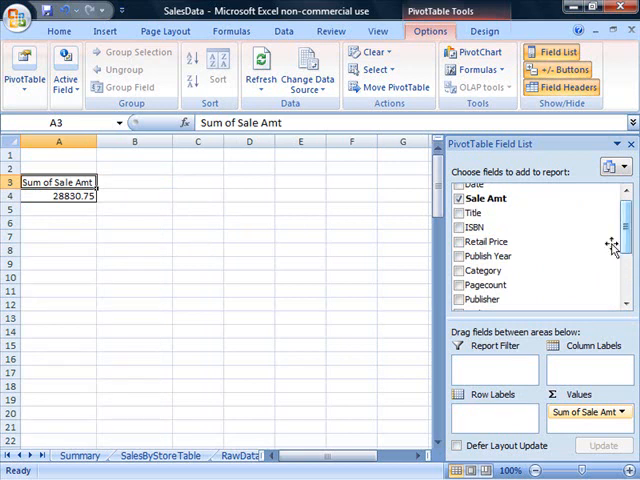
- Replace StoreID with Category as the row field, giving a 28830.75 grand total
{"action": "left_click", "coordinate": [461, 270]}
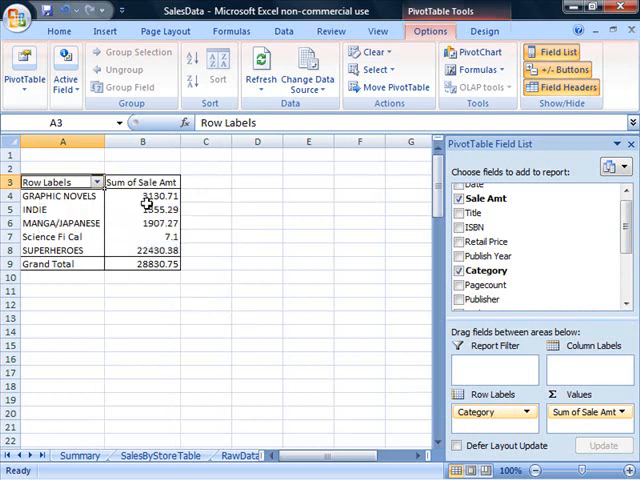
{"action": "left_click", "coordinate": [59, 31]}
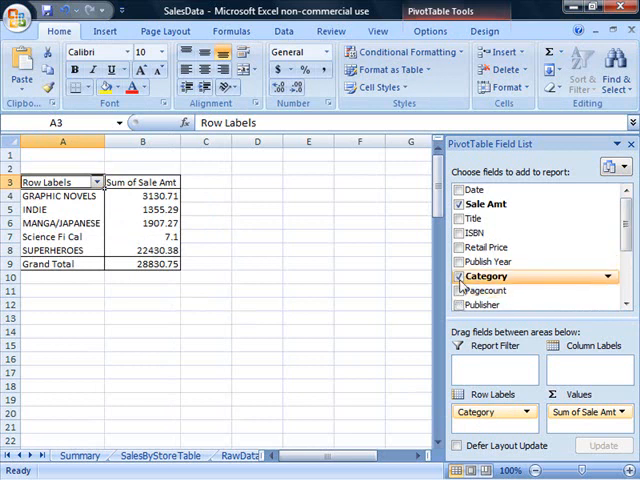
- Swap Category for Region as row field: Central 20007.35, West 8823.4, total 28830.75
{"action": "left_click", "coordinate": [466, 276]}
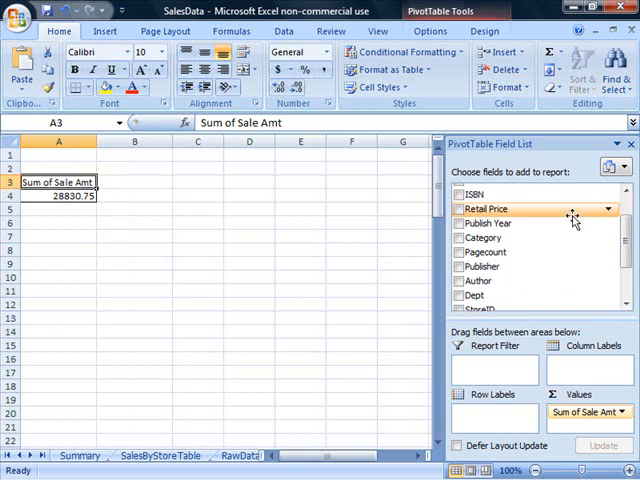
{"action": "scroll", "scroll_direction": "down", "scroll_amount": 3}
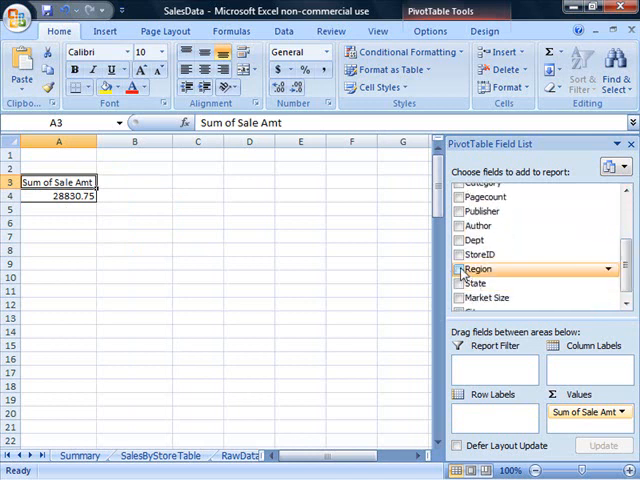
{"action": "left_click", "coordinate": [460, 269]}
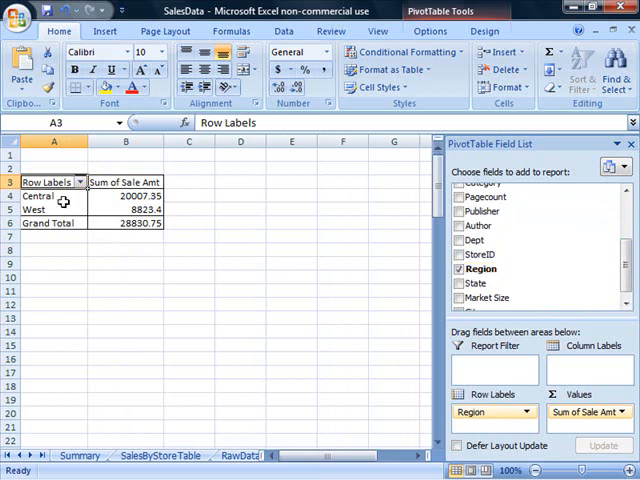
{"action": "mouse_move", "coordinate": [126, 196]}
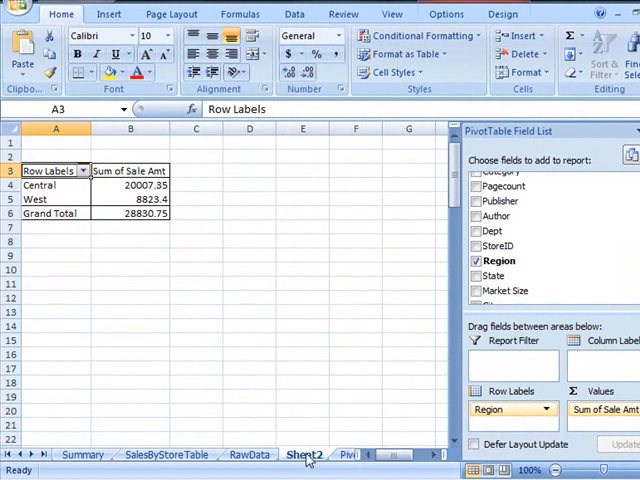
{"action": "left_click", "coordinate": [302, 454]}
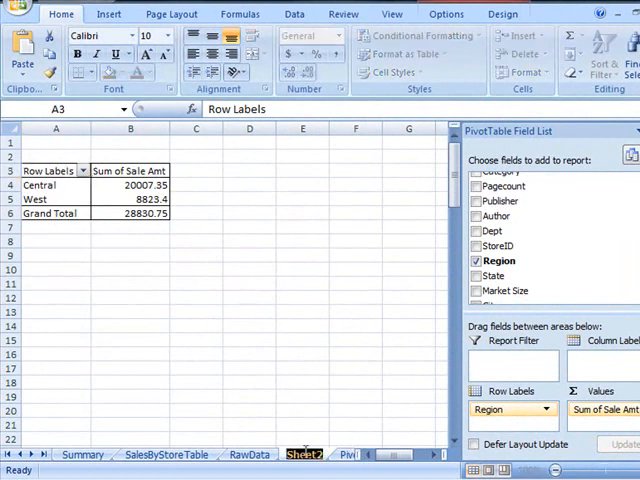